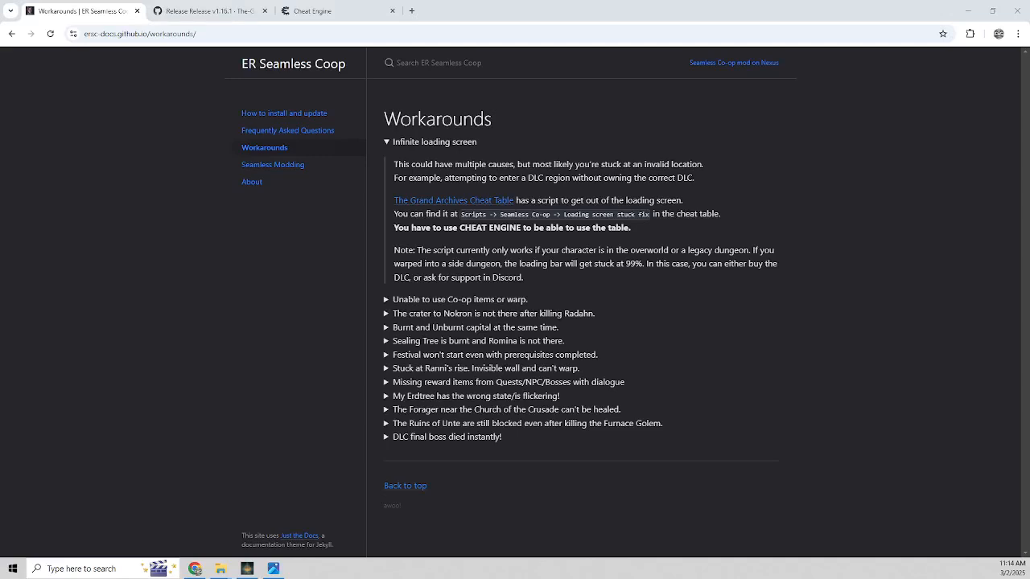
pyautogui.moveTo(257, 215)
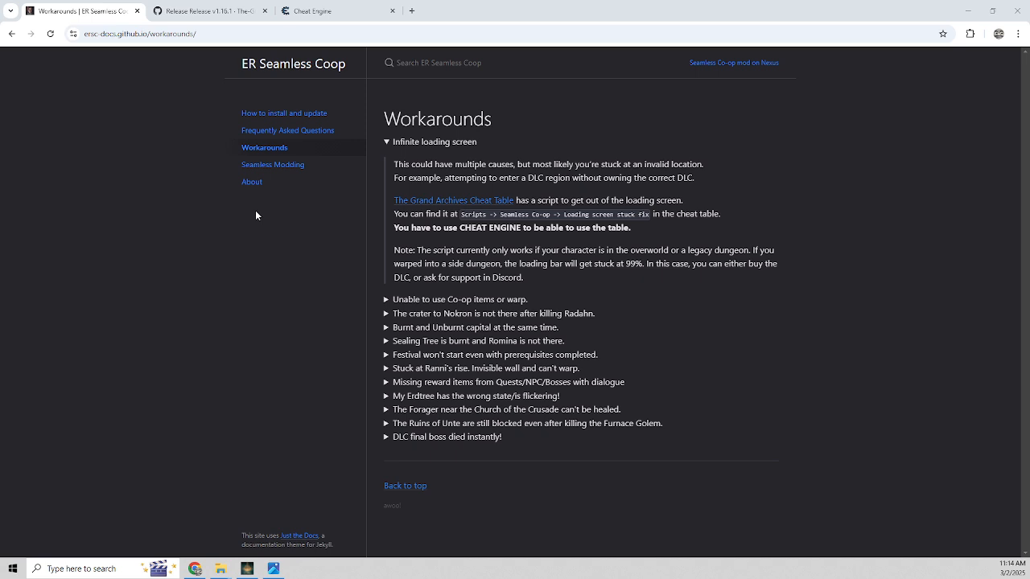
pyautogui.moveTo(239, 291)
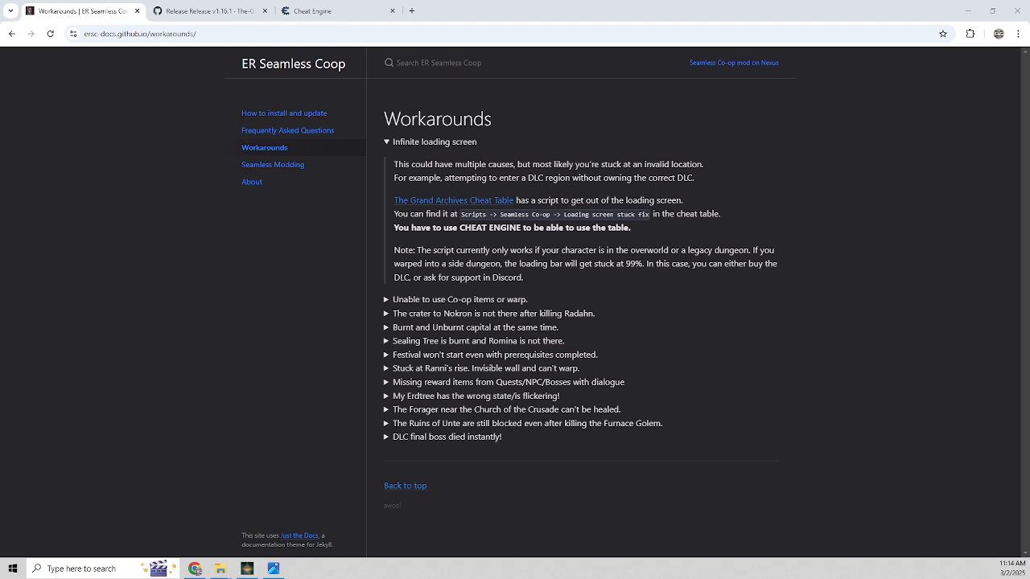
pyautogui.moveTo(562, 215)
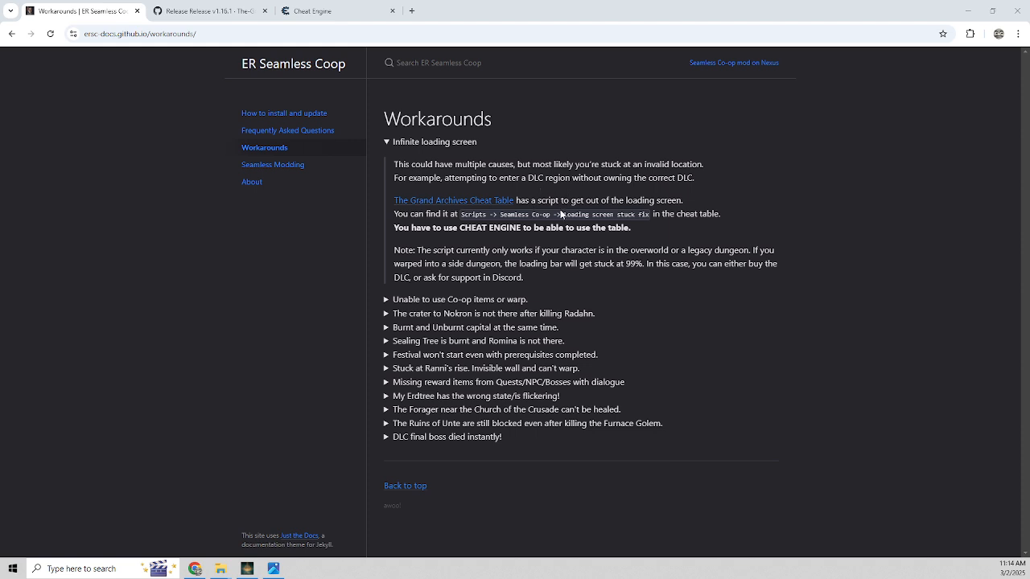
pyautogui.moveTo(550, 223)
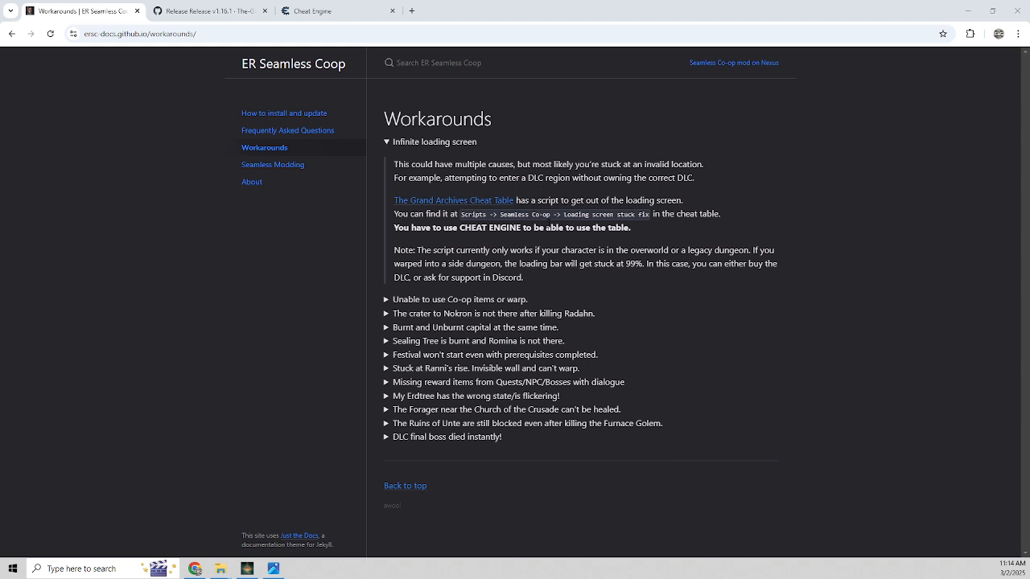
pyautogui.moveTo(323, 417)
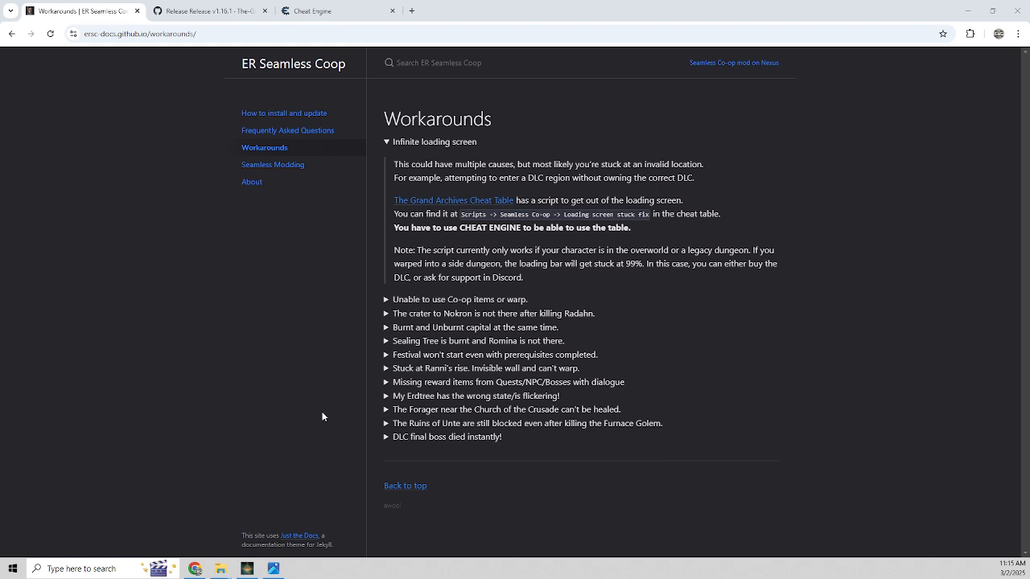
pyautogui.moveTo(216, 485)
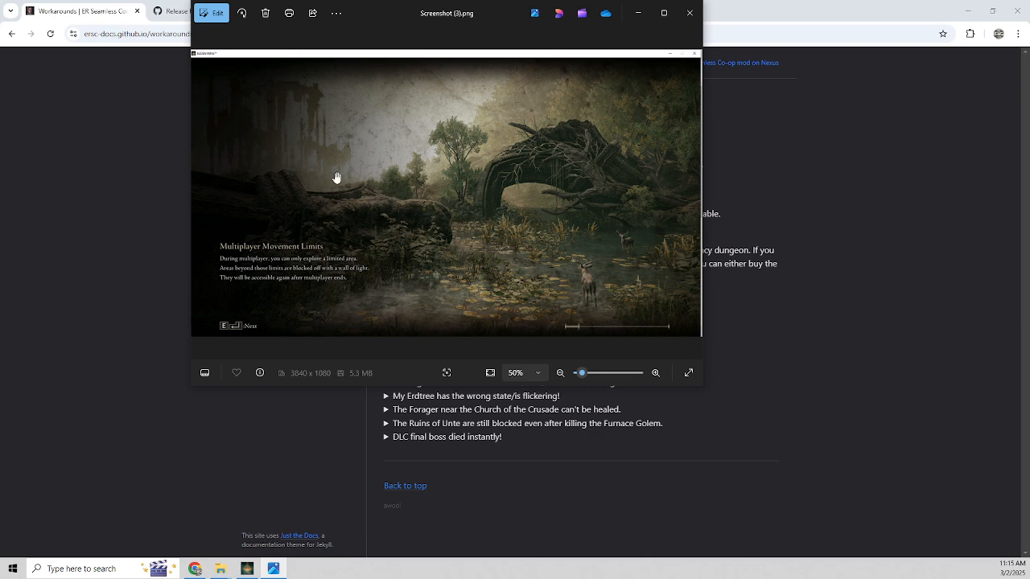
pyautogui.moveTo(578, 330)
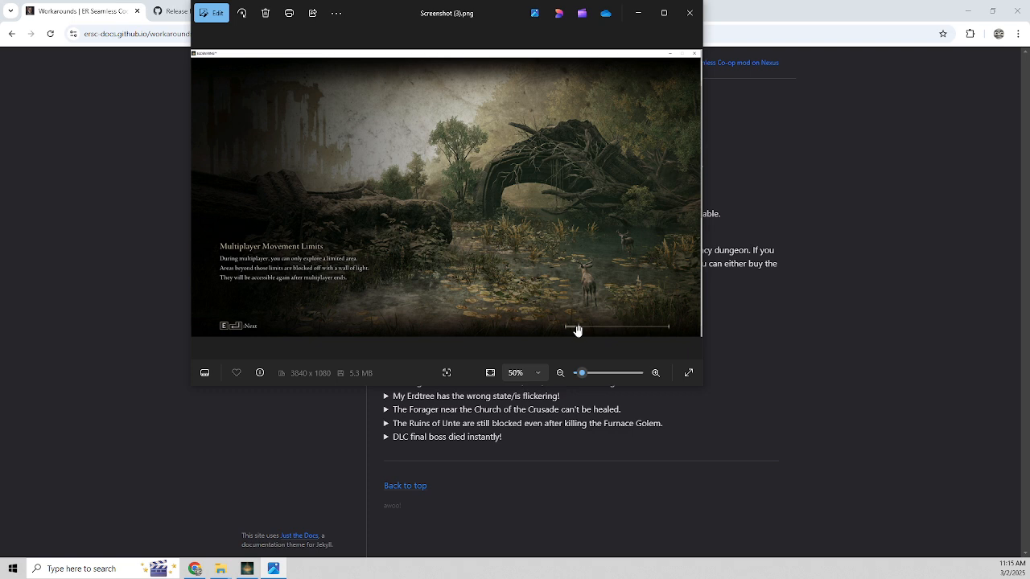
pyautogui.moveTo(580, 334)
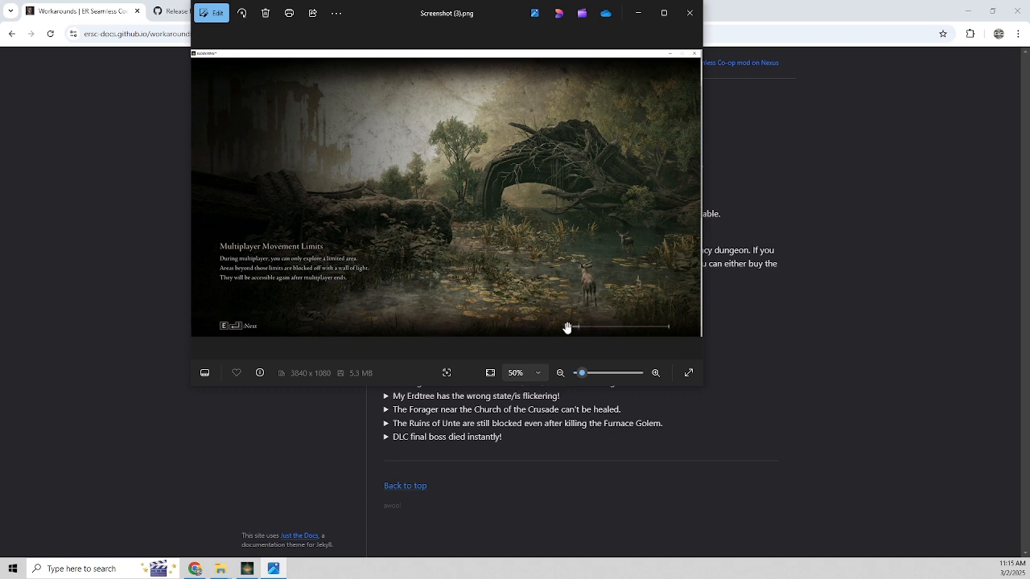
pyautogui.moveTo(564, 326)
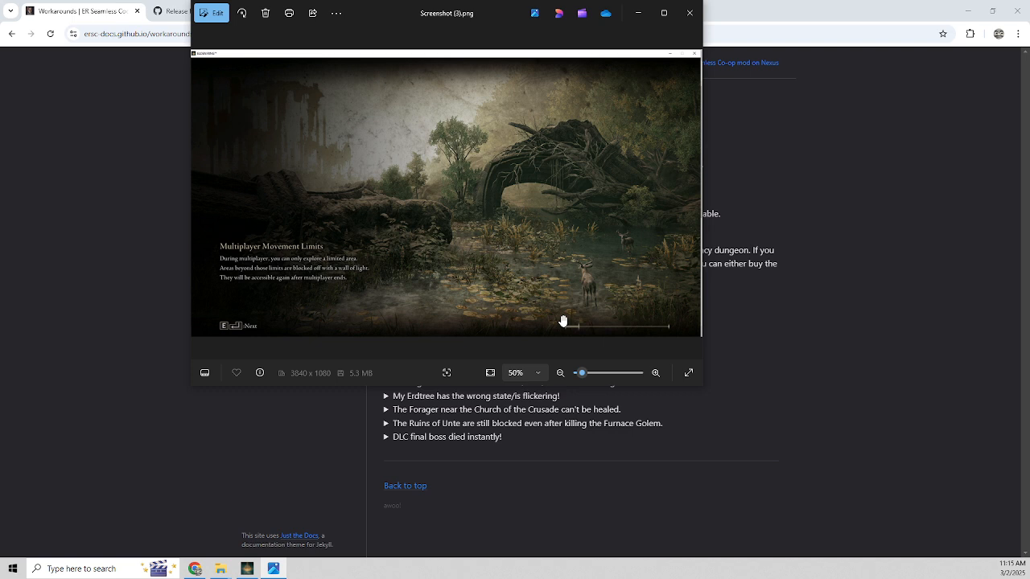
pyautogui.moveTo(542, 260)
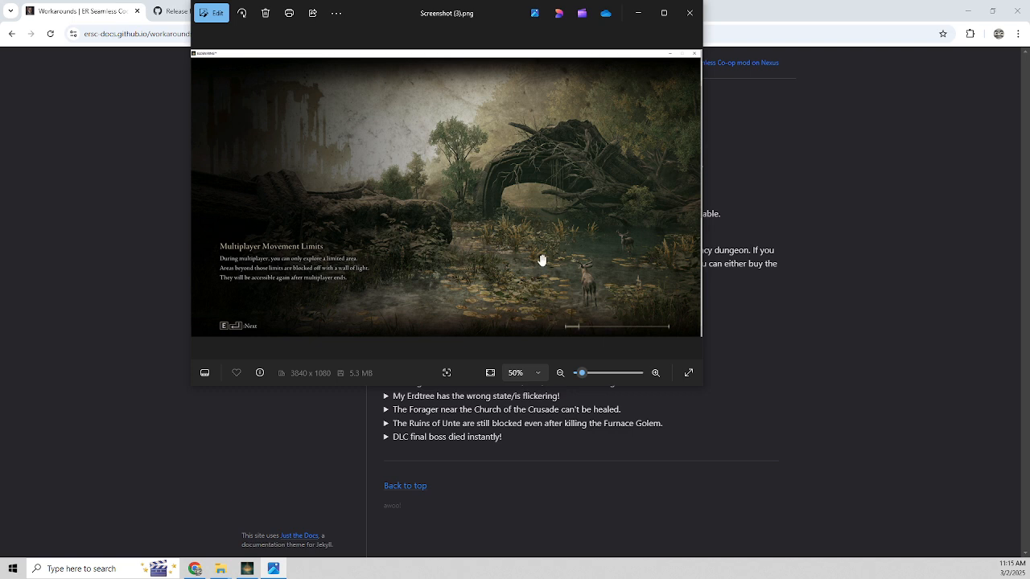
pyautogui.moveTo(546, 150)
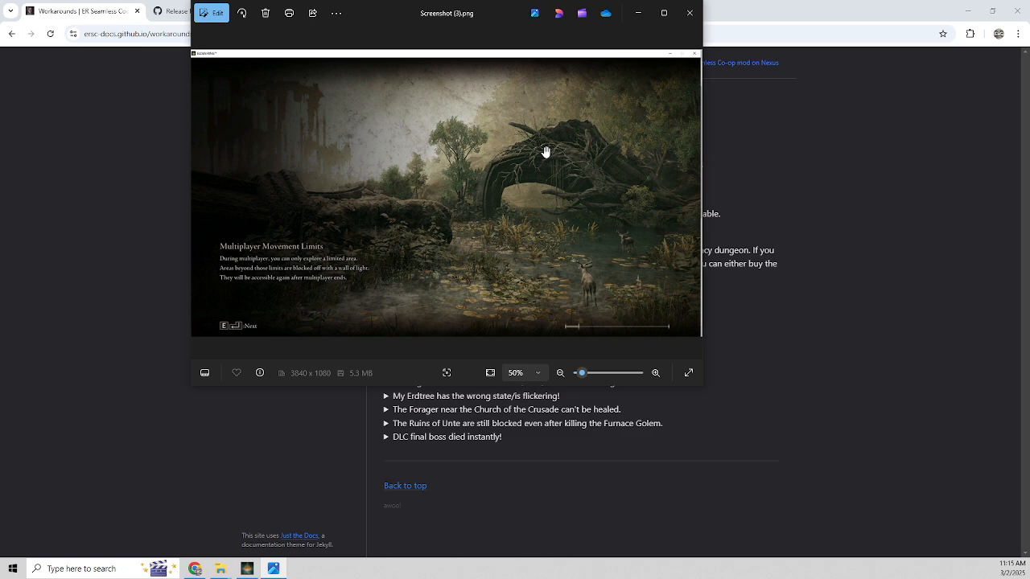
pyautogui.moveTo(559, 162)
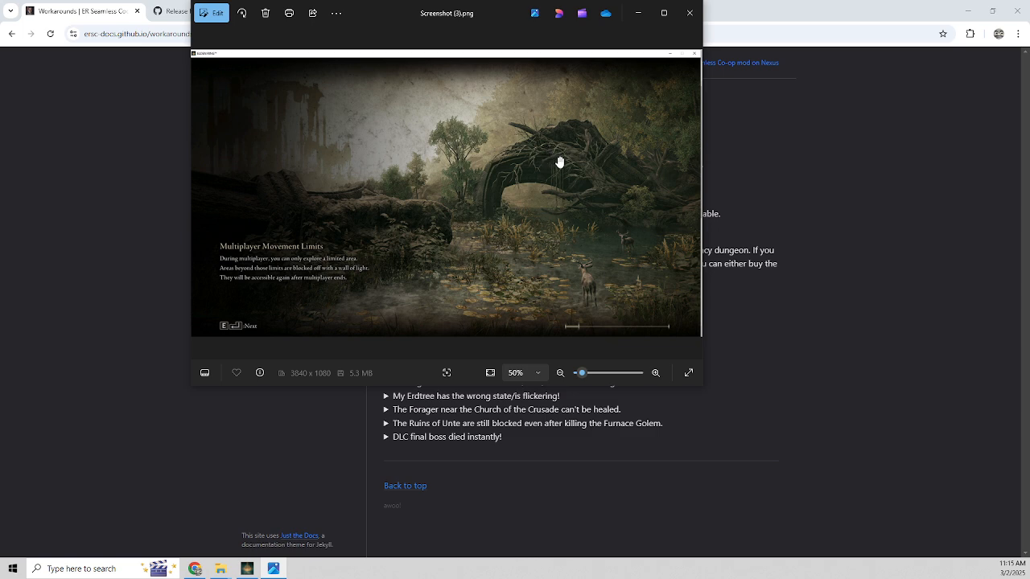
pyautogui.moveTo(529, 181)
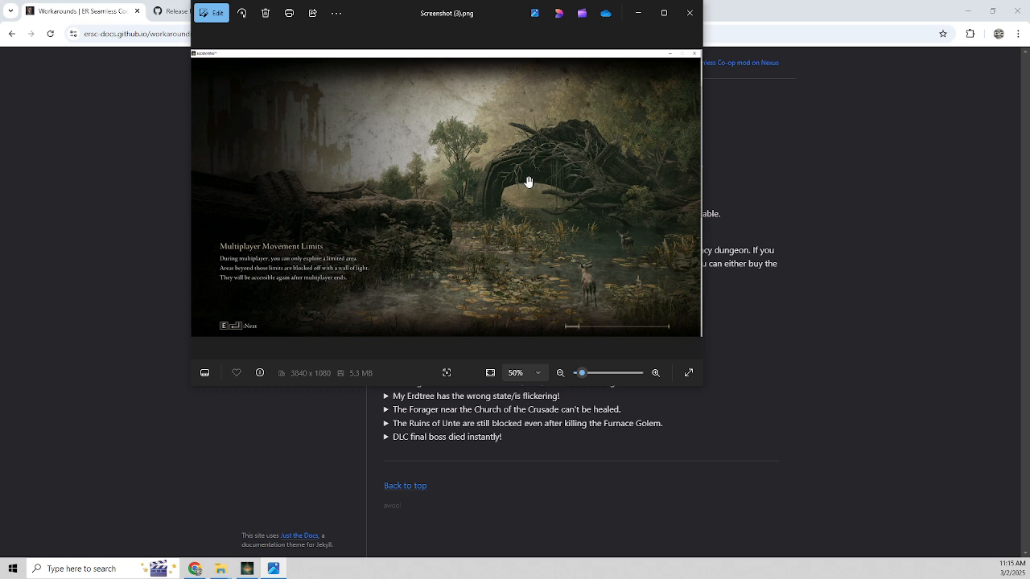
pyautogui.moveTo(523, 184)
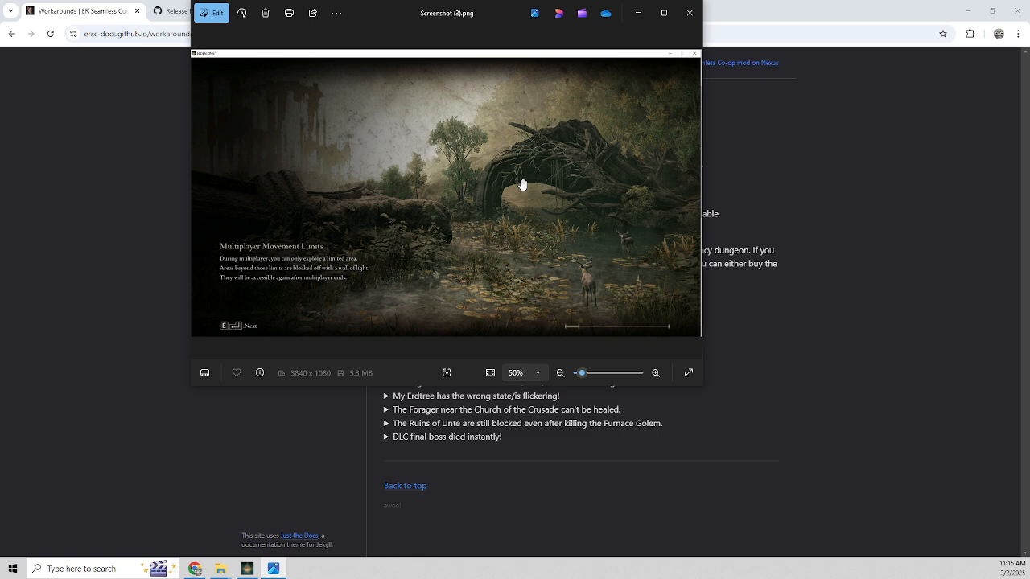
pyautogui.moveTo(638, 13)
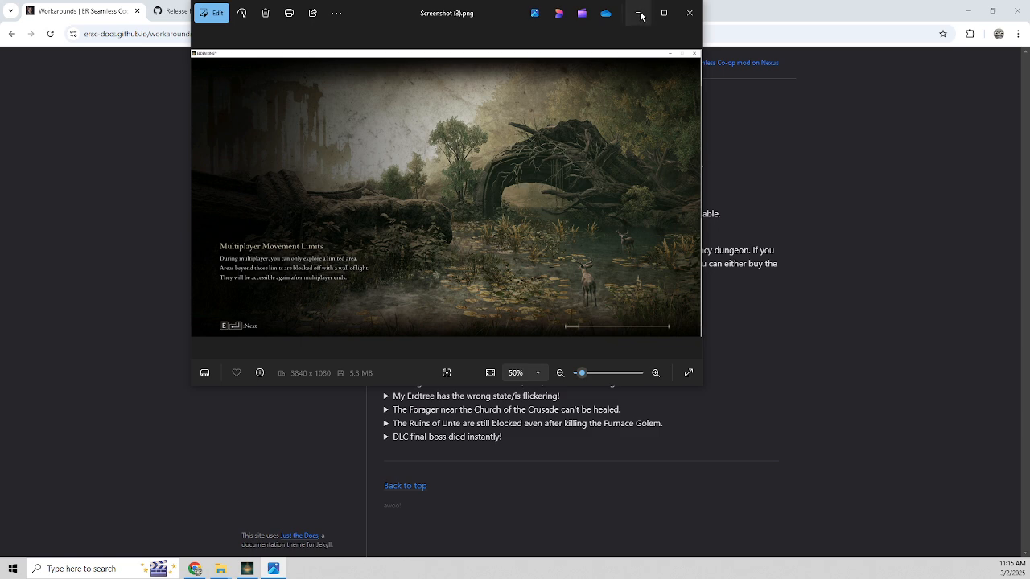
# Set Photos aside, review the Grand Archives v1.16.1 release, then view the Cheat Engine 7.6 downloads.
pyautogui.click(690, 13)
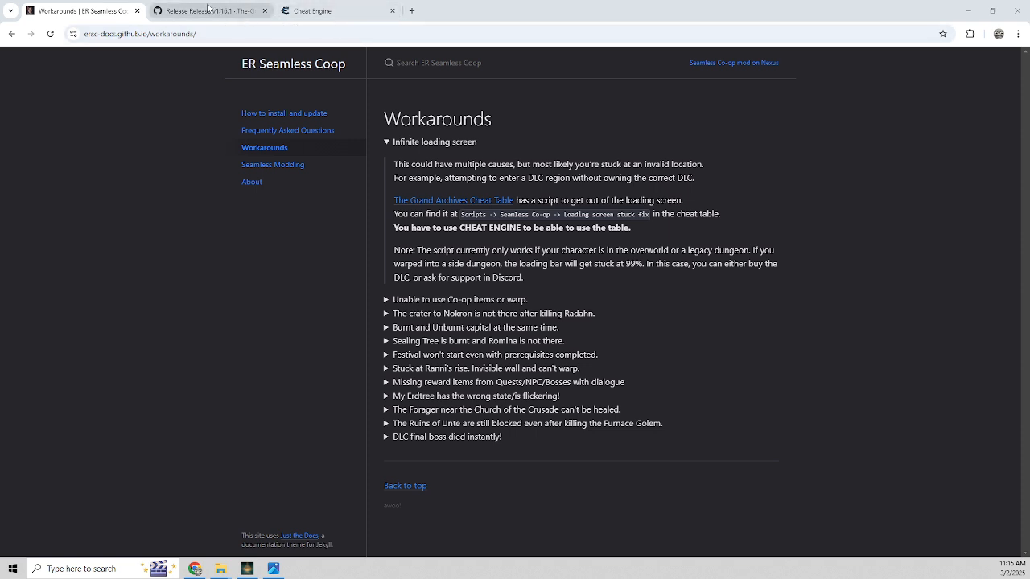
pyautogui.moveTo(494, 242)
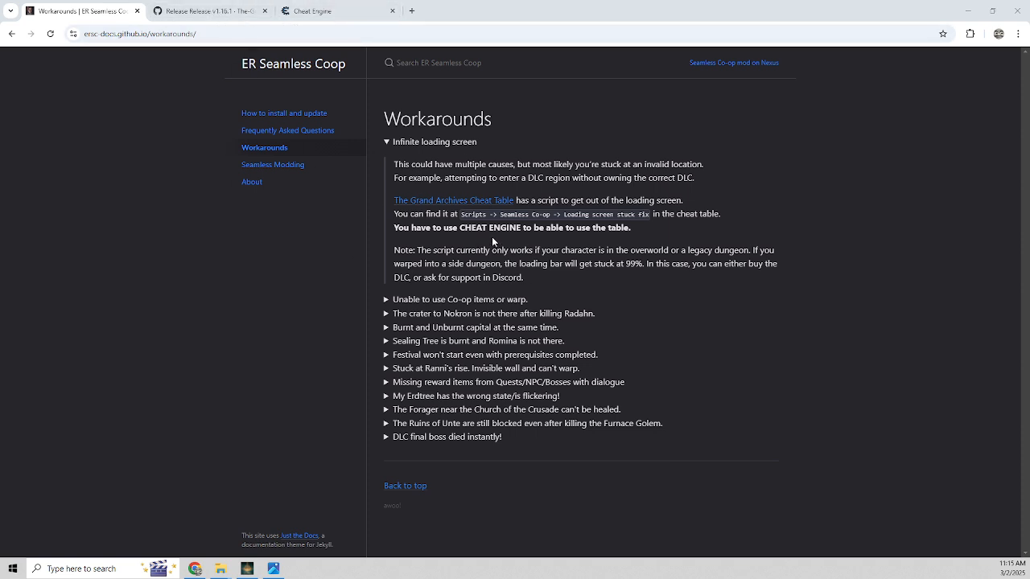
pyautogui.click(211, 10)
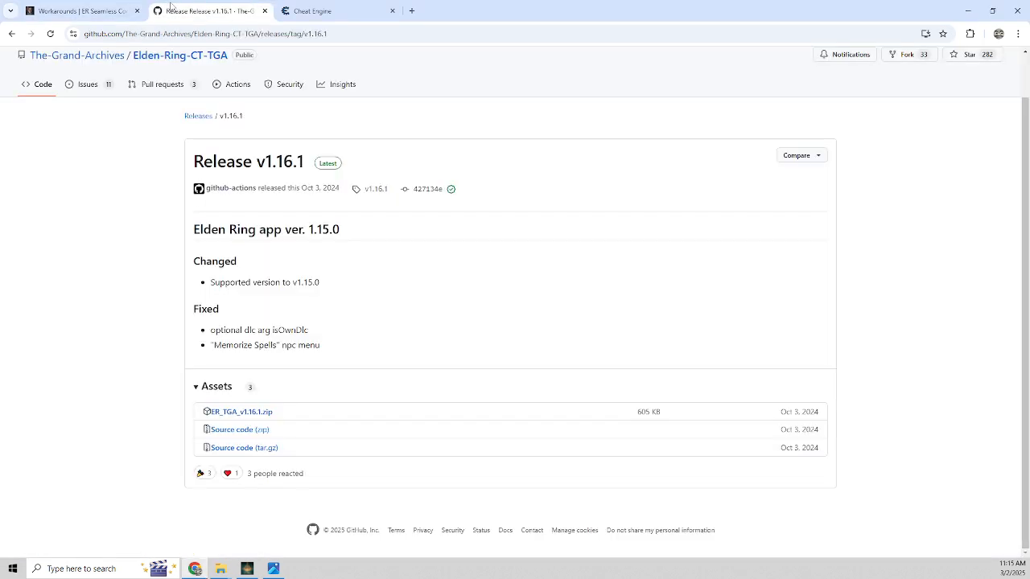
pyautogui.click(308, 10)
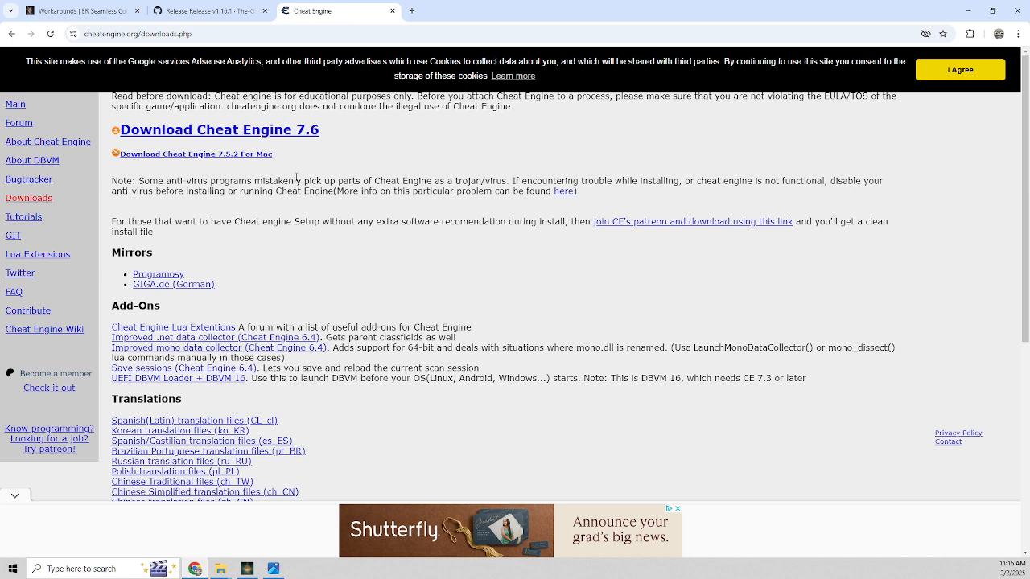
pyautogui.moveTo(187, 147)
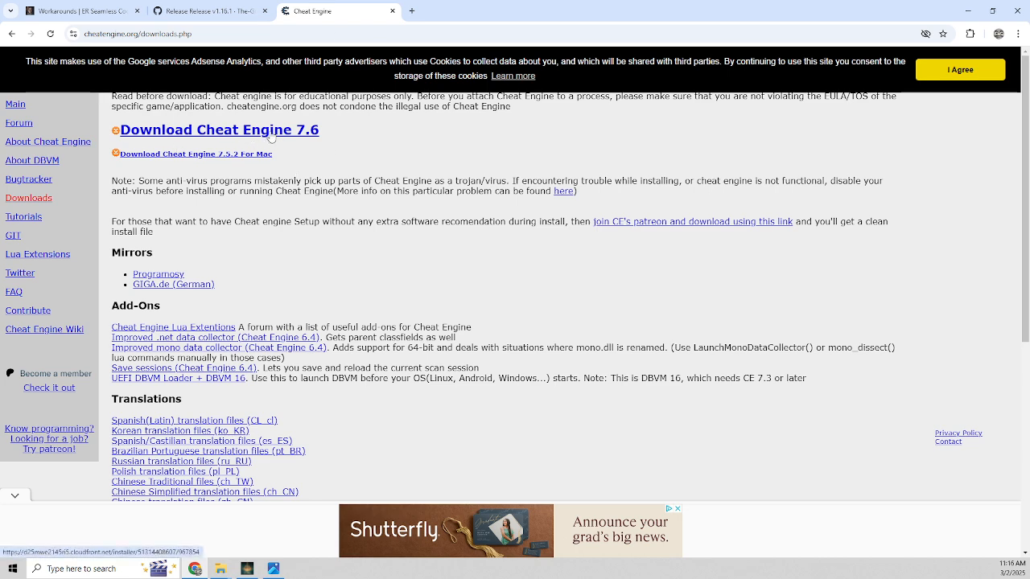
pyautogui.moveTo(338, 266)
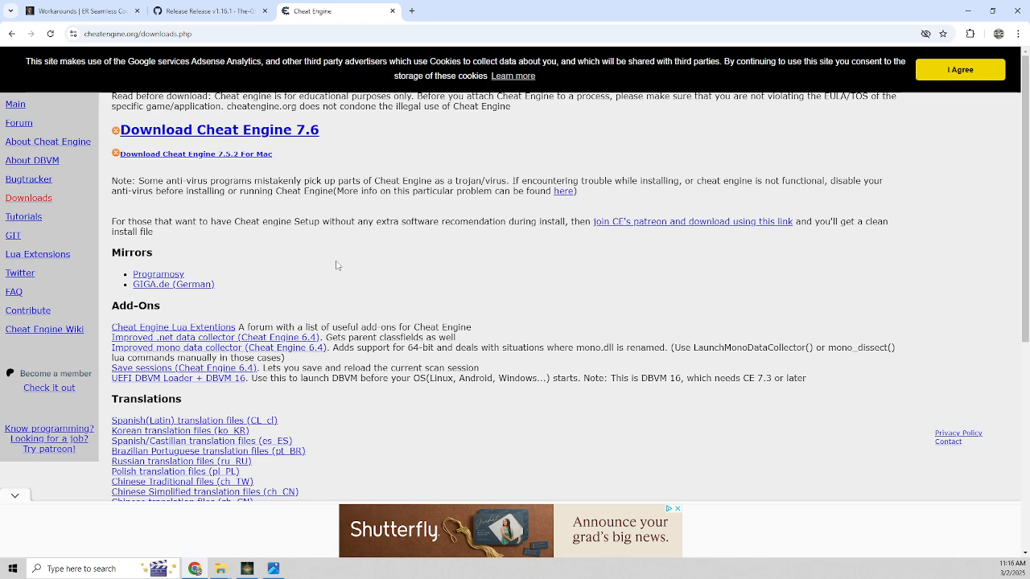
pyautogui.moveTo(270, 527)
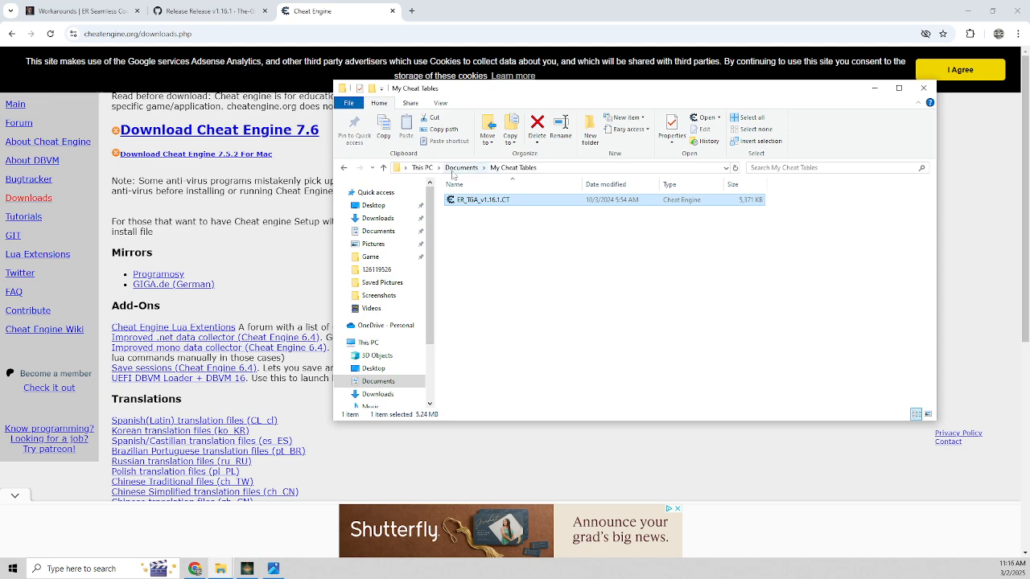
pyautogui.click(563, 168)
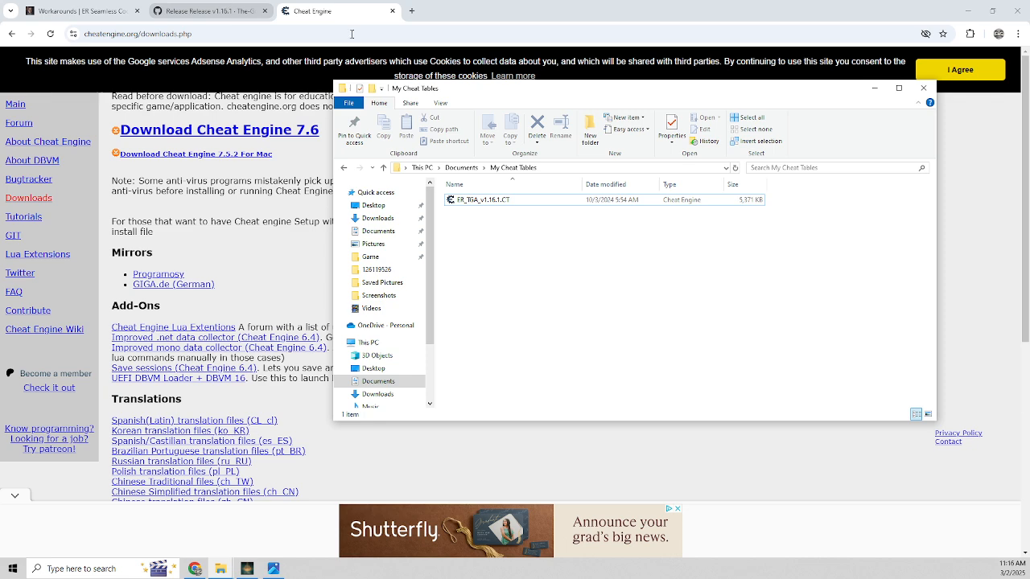
# Return to the Elden-Ring-CT-TGA v1.16.1 release page in Chrome.
pyautogui.click(209, 11)
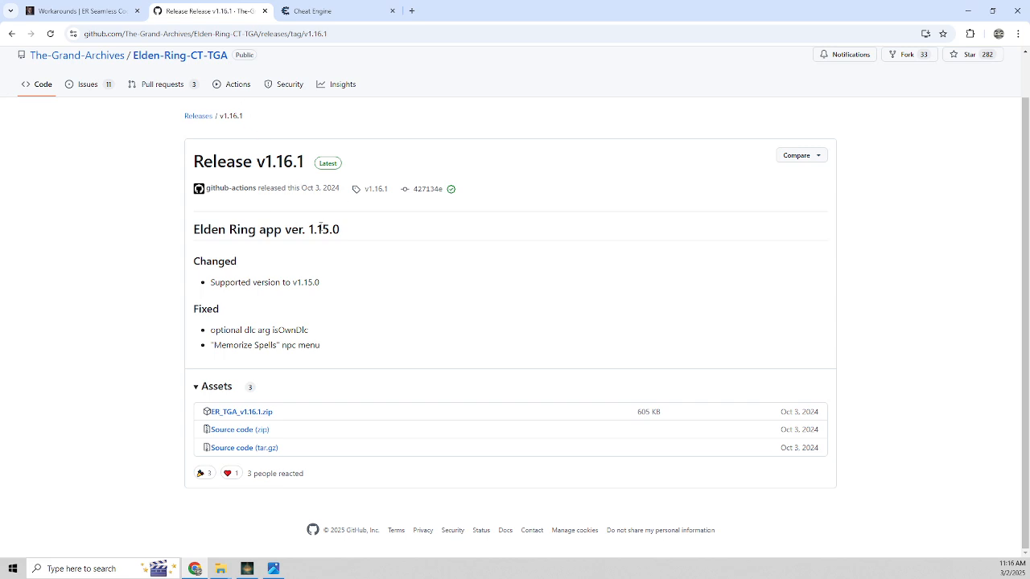
pyautogui.moveTo(181, 55)
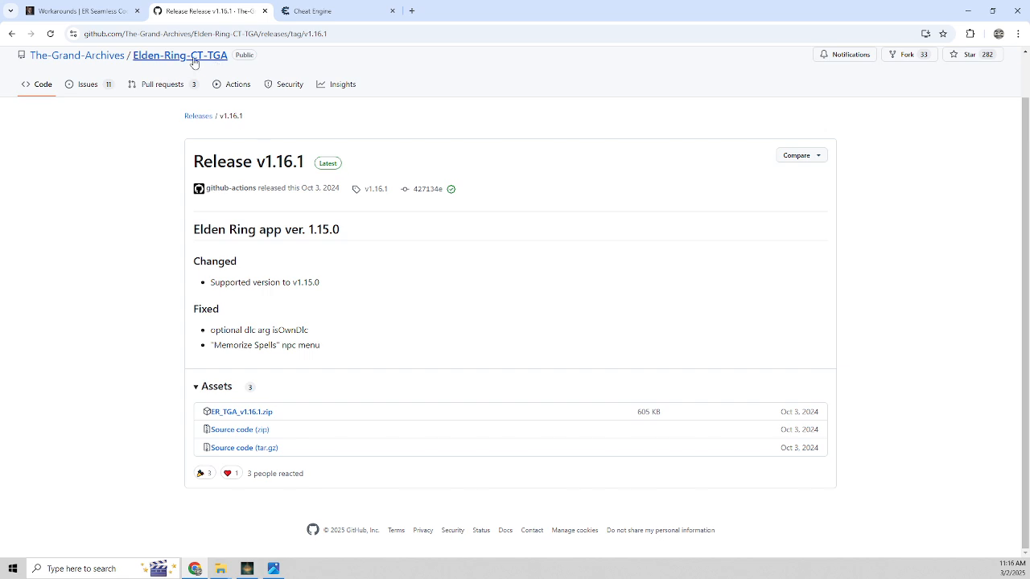
pyautogui.moveTo(338, 313)
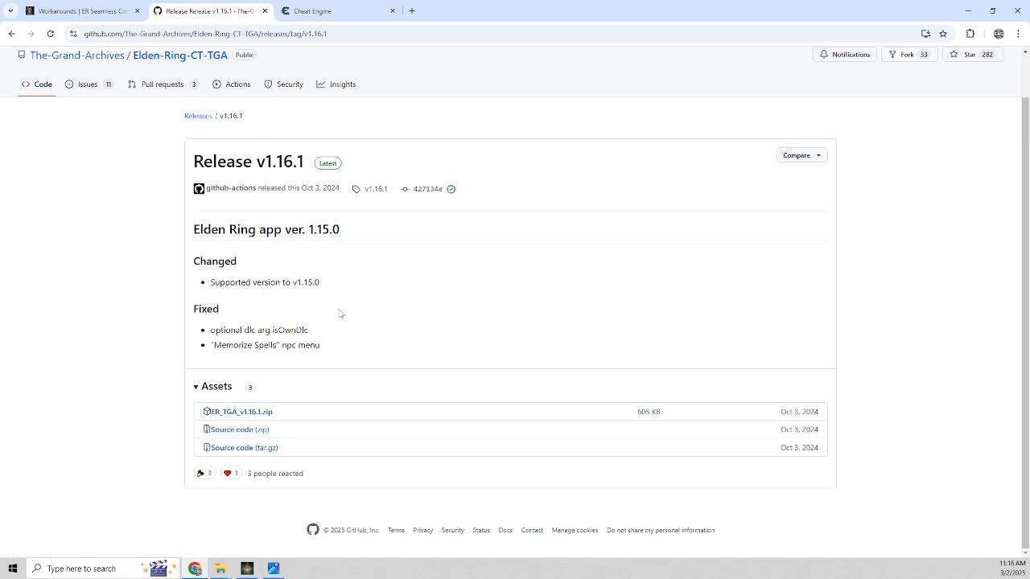
pyautogui.moveTo(329, 313)
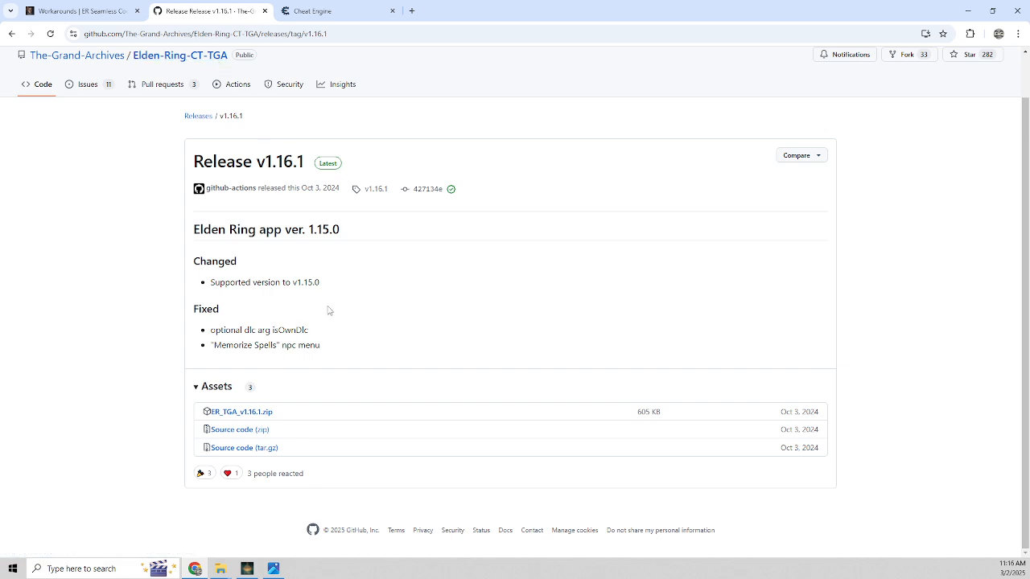
pyautogui.moveTo(291, 322)
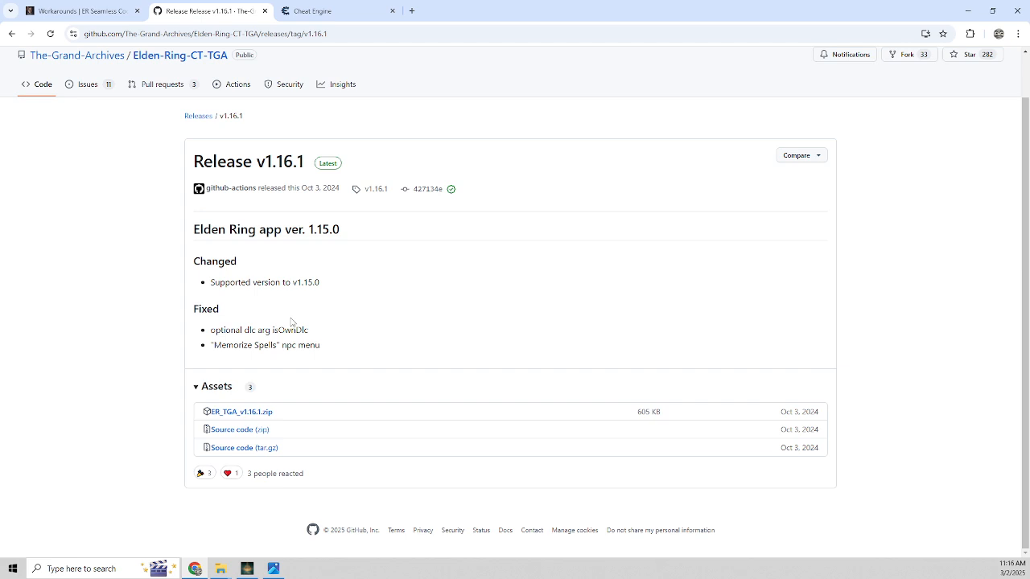
pyautogui.moveTo(247, 424)
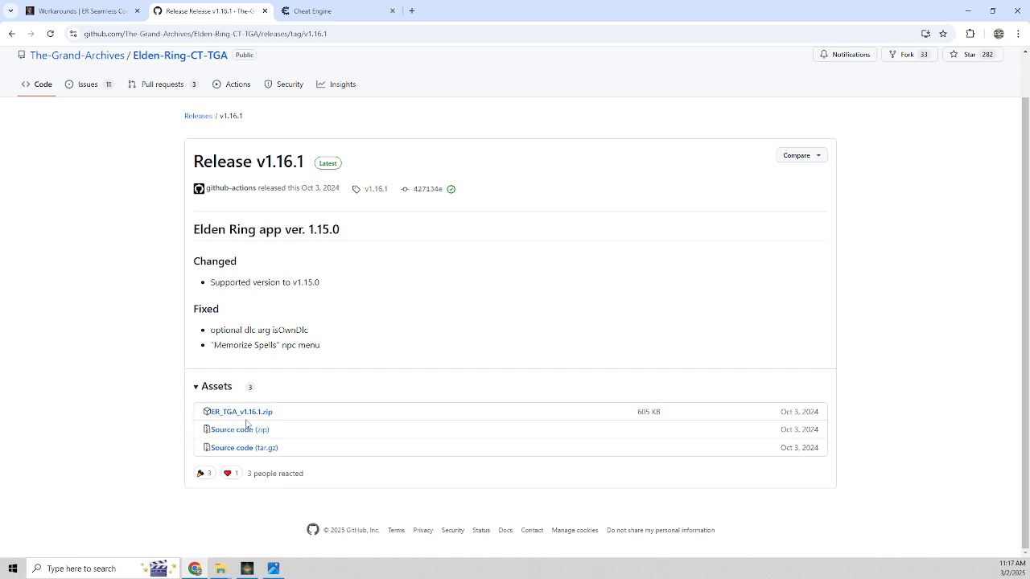
pyautogui.moveTo(238, 412)
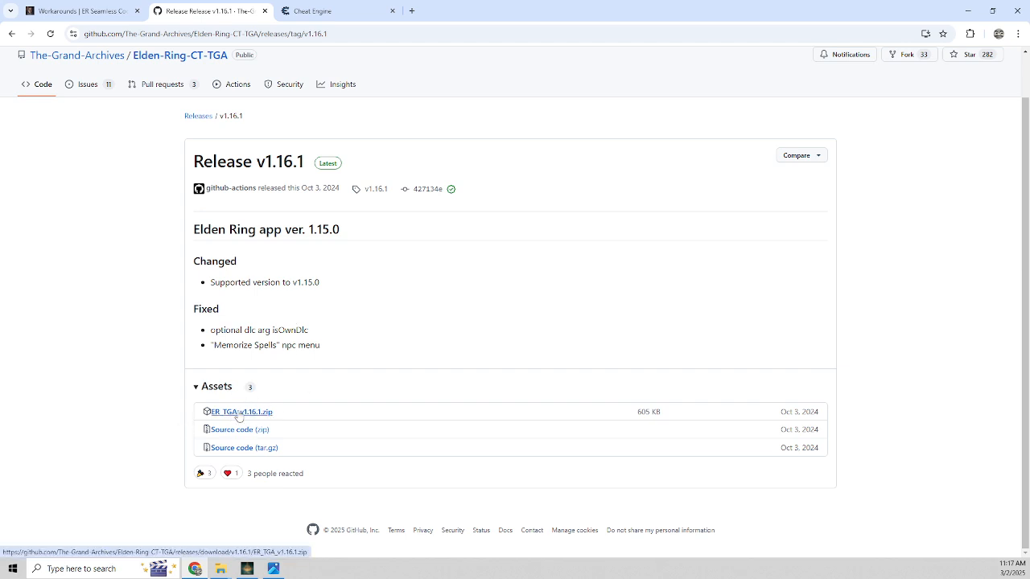
pyautogui.moveTo(297, 376)
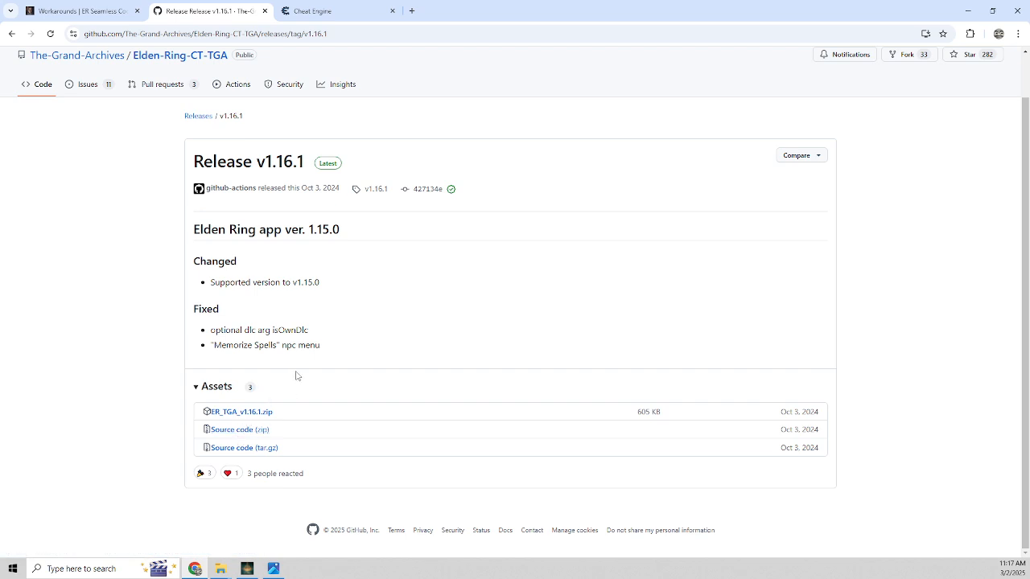
pyautogui.moveTo(281, 379)
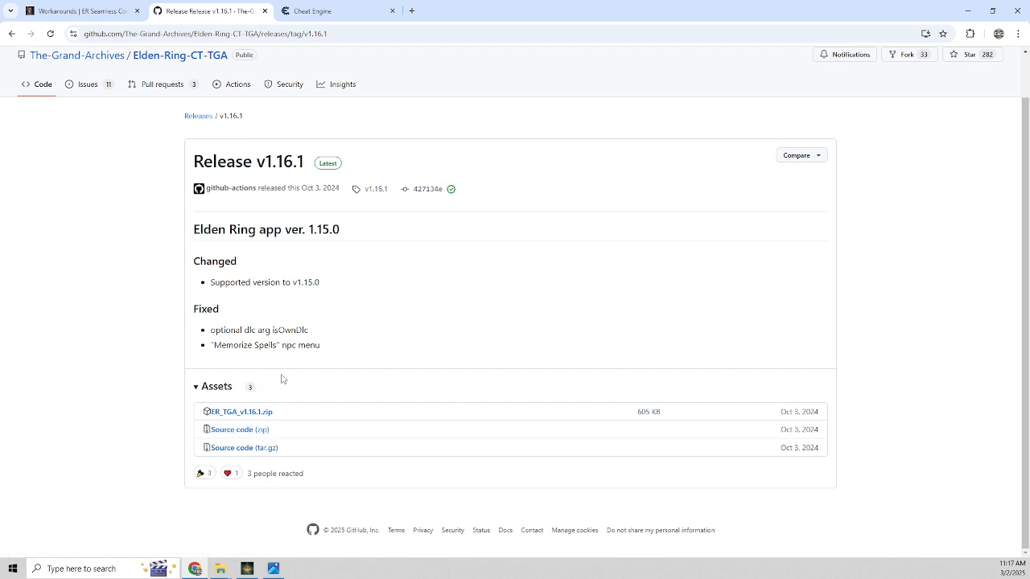
pyautogui.moveTo(285, 425)
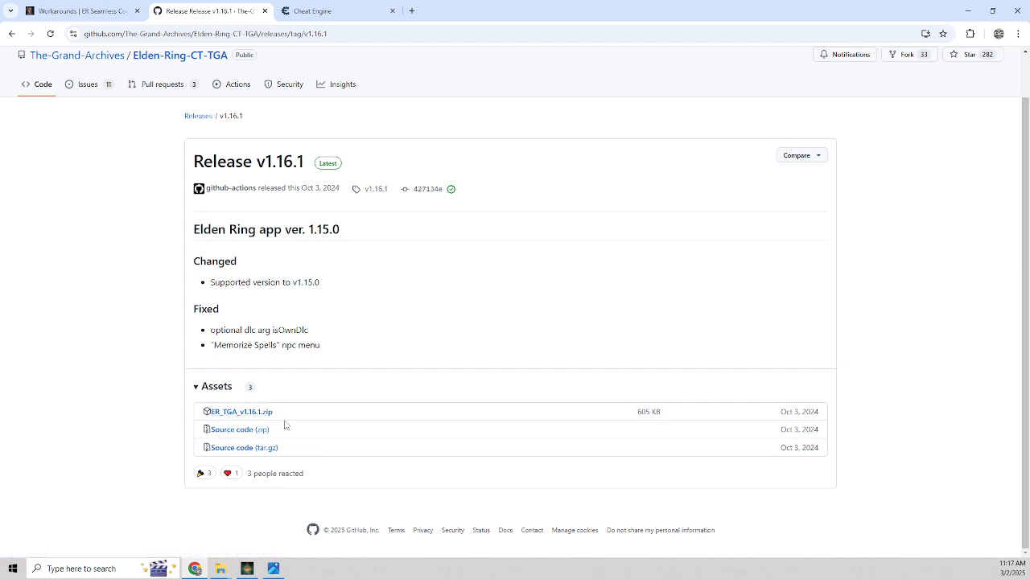
pyautogui.moveTo(274, 568)
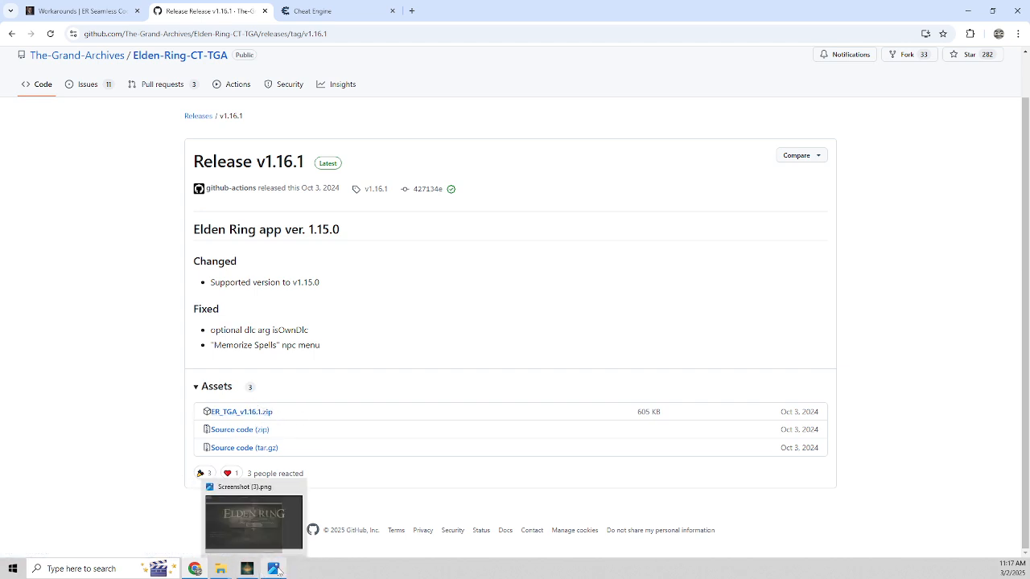
# Open ER_TGA_v1.16.1.CT from Documents > My Cheat Tables.
pyautogui.click(220, 569)
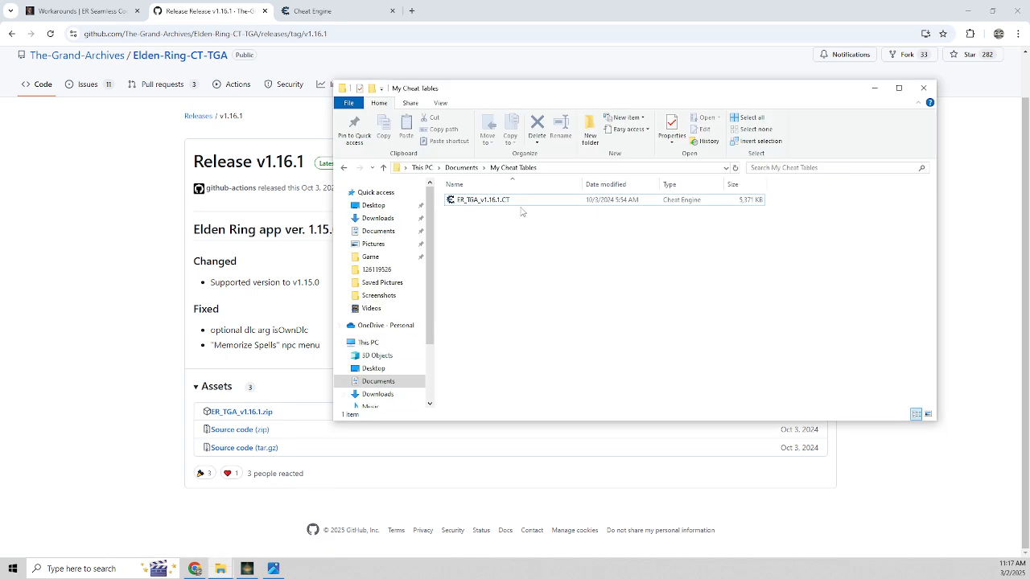
pyautogui.moveTo(520, 222)
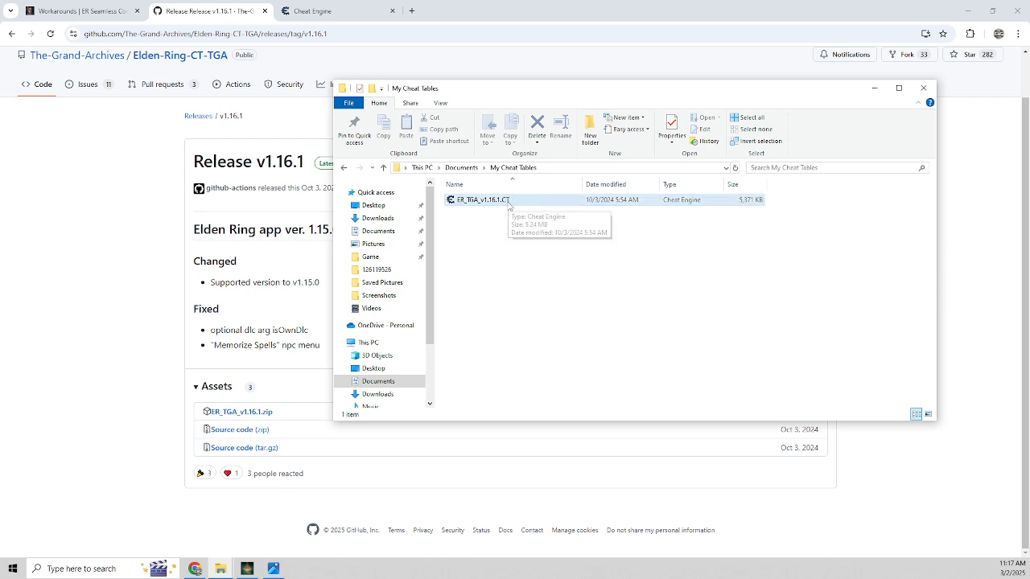
pyautogui.moveTo(524, 204)
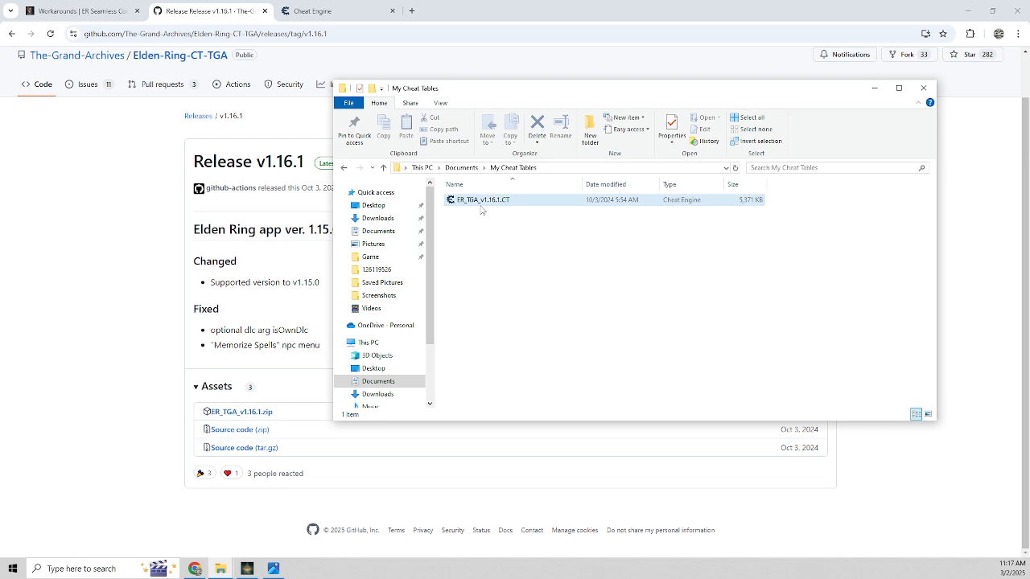
pyautogui.moveTo(496, 207)
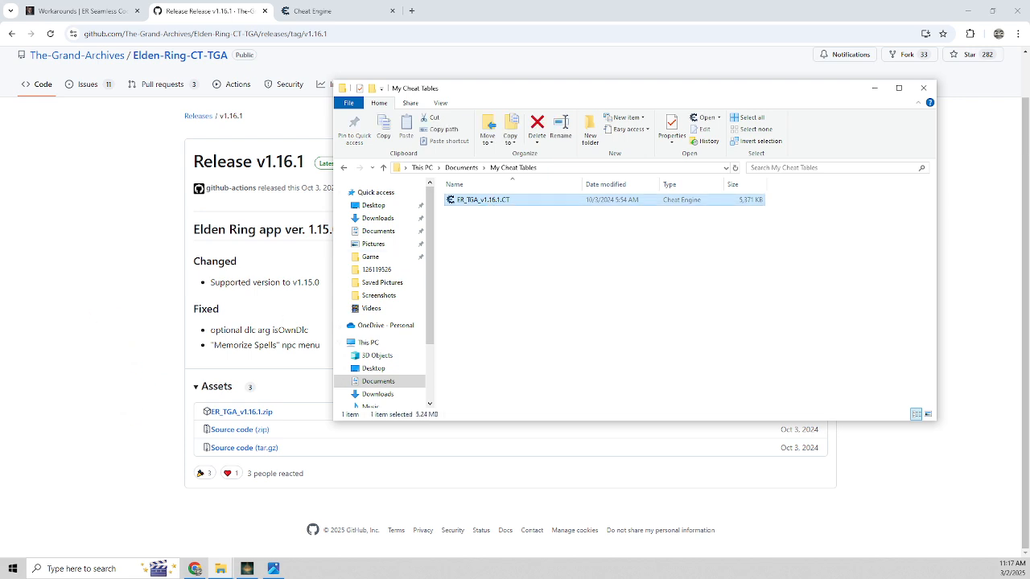
pyautogui.doubleClick(481, 200)
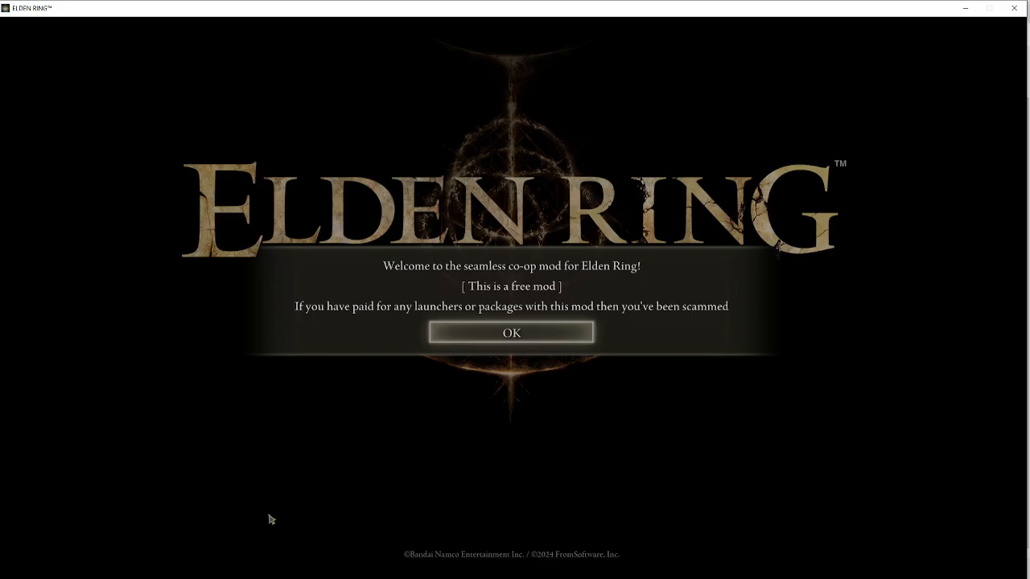
# Dismiss the Seamless Co-op notice and load a saved profile via LOAD GAME.
pyautogui.click(511, 332)
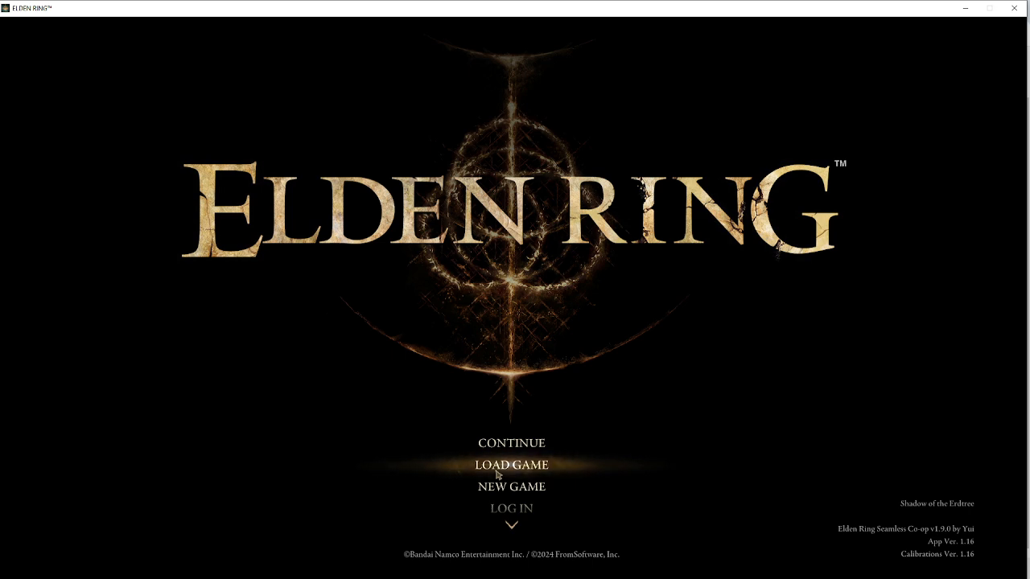
pyautogui.click(511, 465)
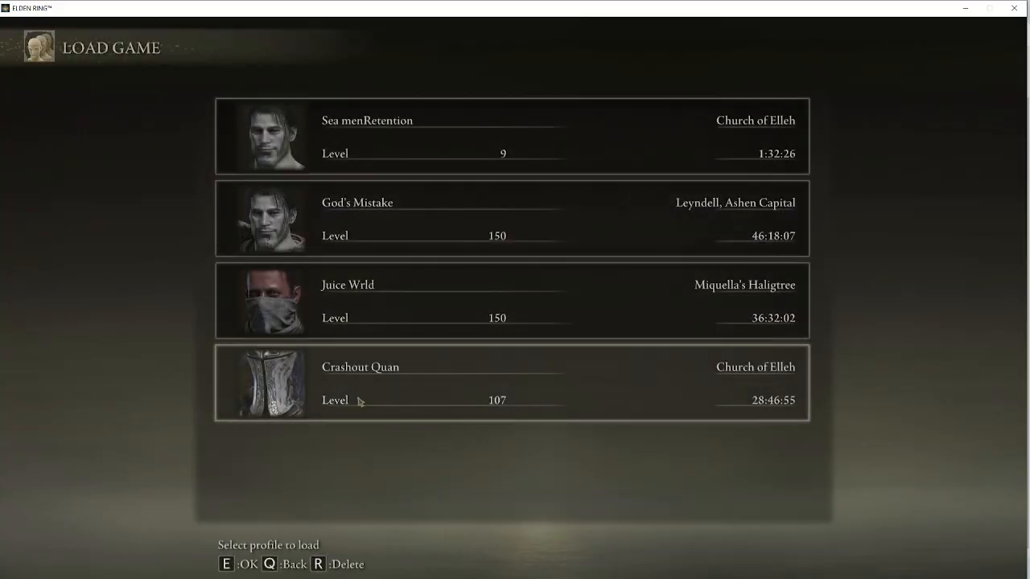
pyautogui.moveTo(452, 395)
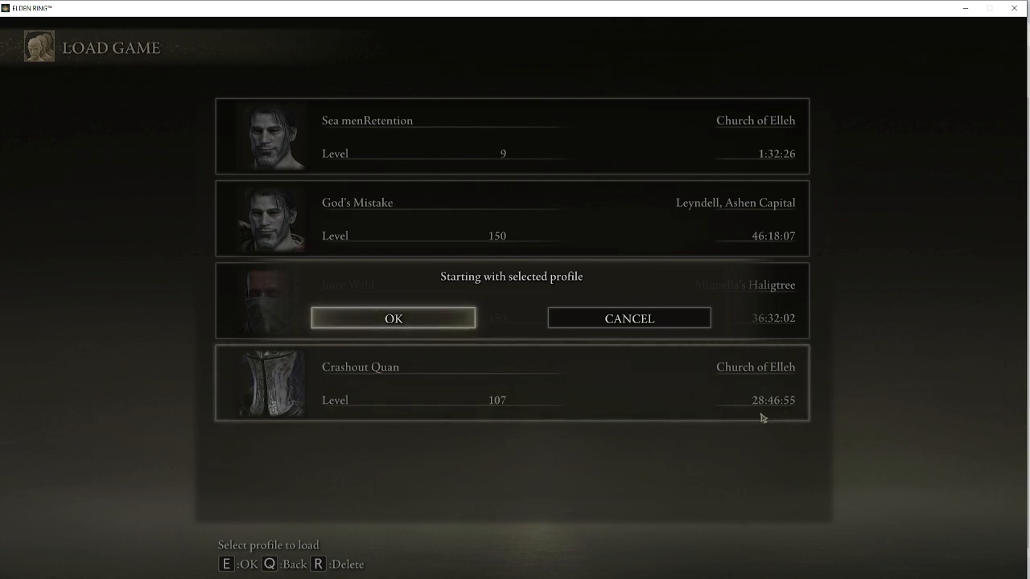
pyautogui.moveTo(388, 310)
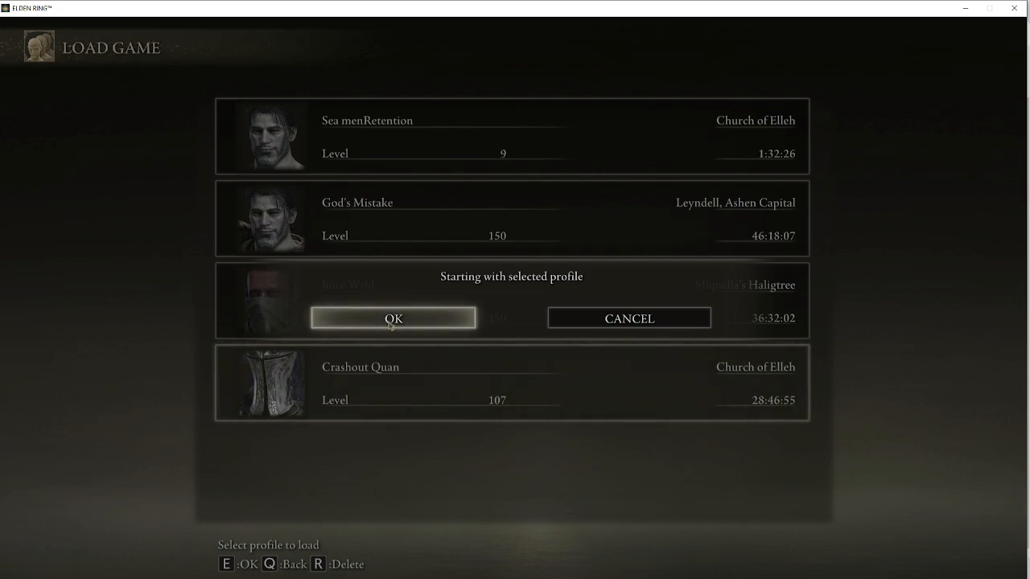
pyautogui.click(393, 318)
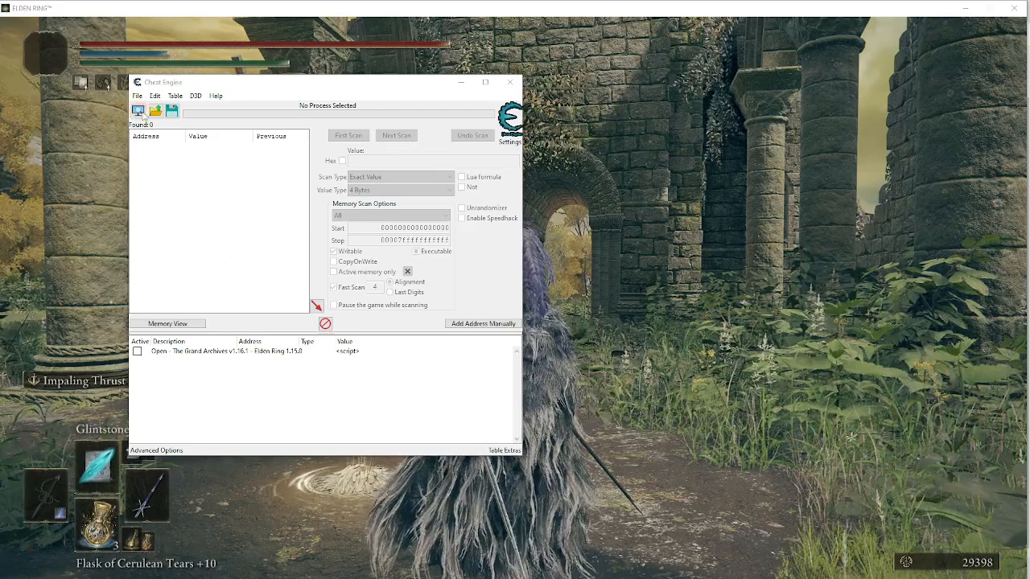
# Attach Cheat Engine to the ELDEN RING process from the process list.
pyautogui.click(138, 111)
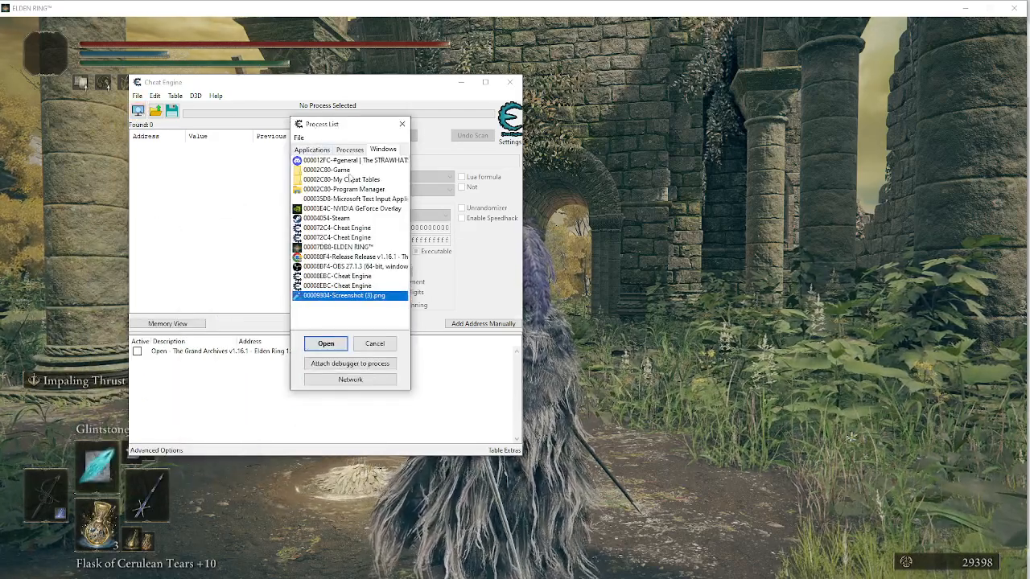
pyautogui.click(338, 247)
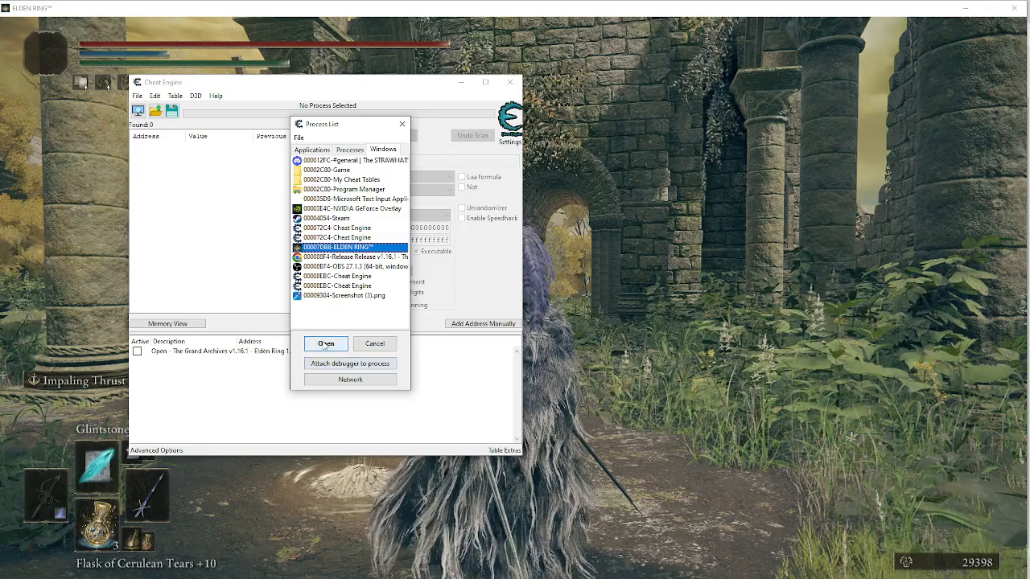
pyautogui.click(326, 343)
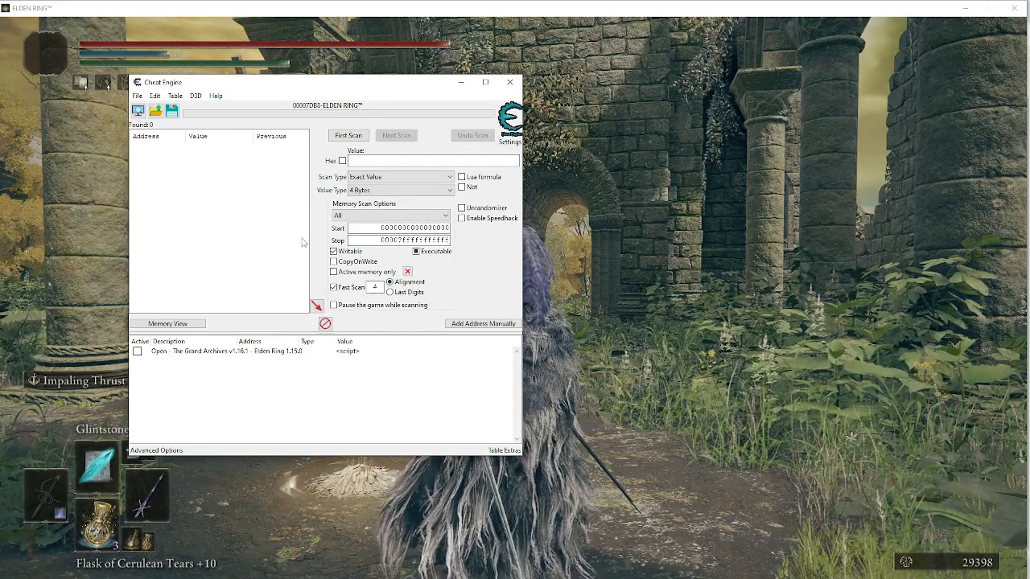
pyautogui.moveTo(184, 160)
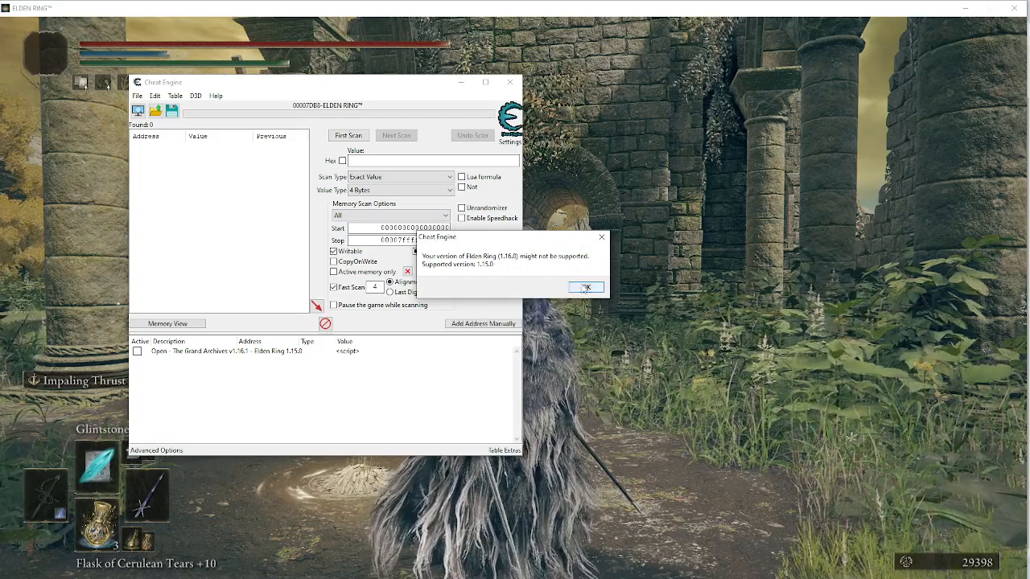
# Dismiss the unsupported version warning and expand the Scripts and Seamless Co-op groups.
pyautogui.click(586, 287)
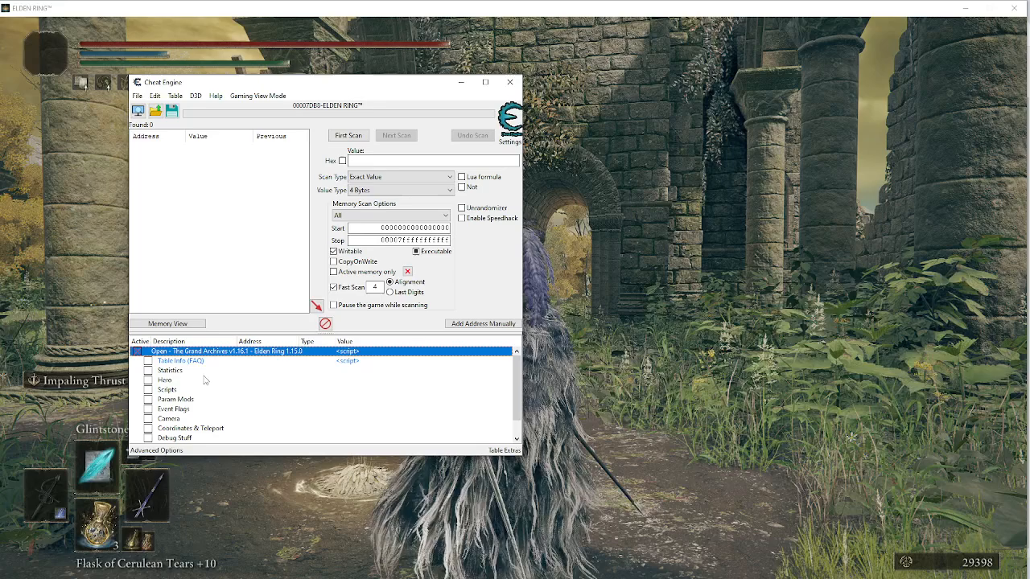
pyautogui.scroll(-3)
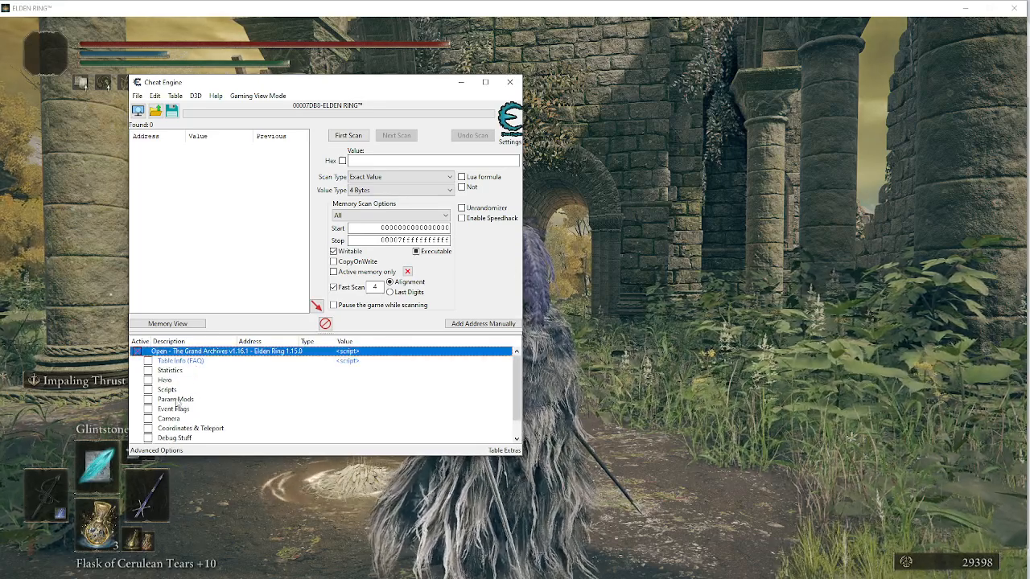
pyautogui.click(167, 390)
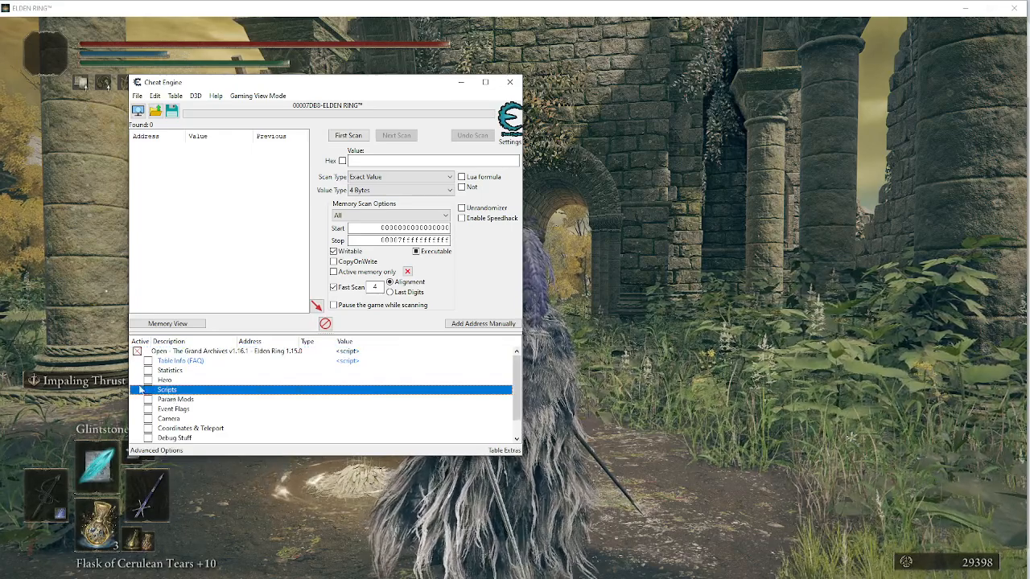
pyautogui.click(148, 390)
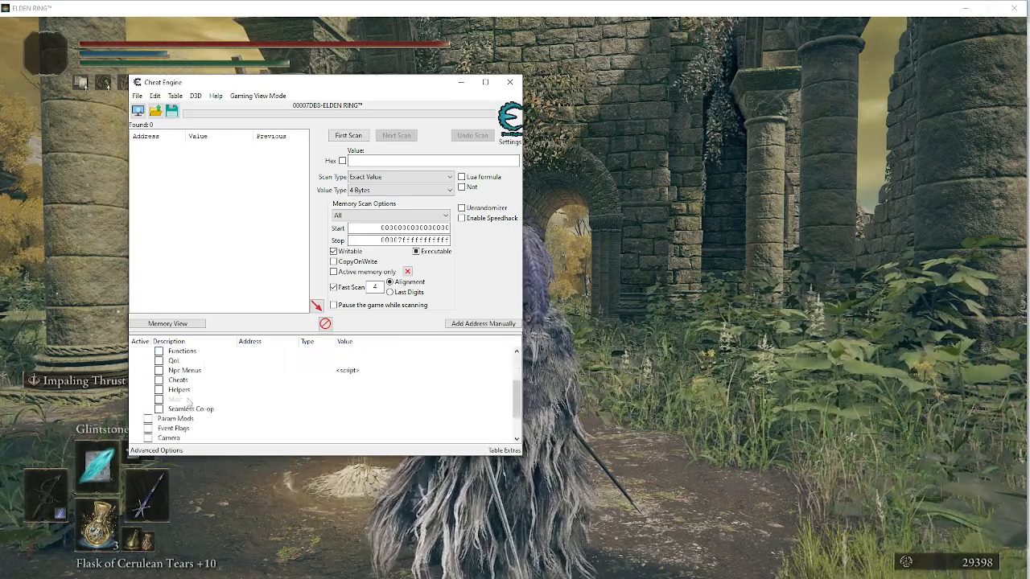
pyautogui.click(191, 409)
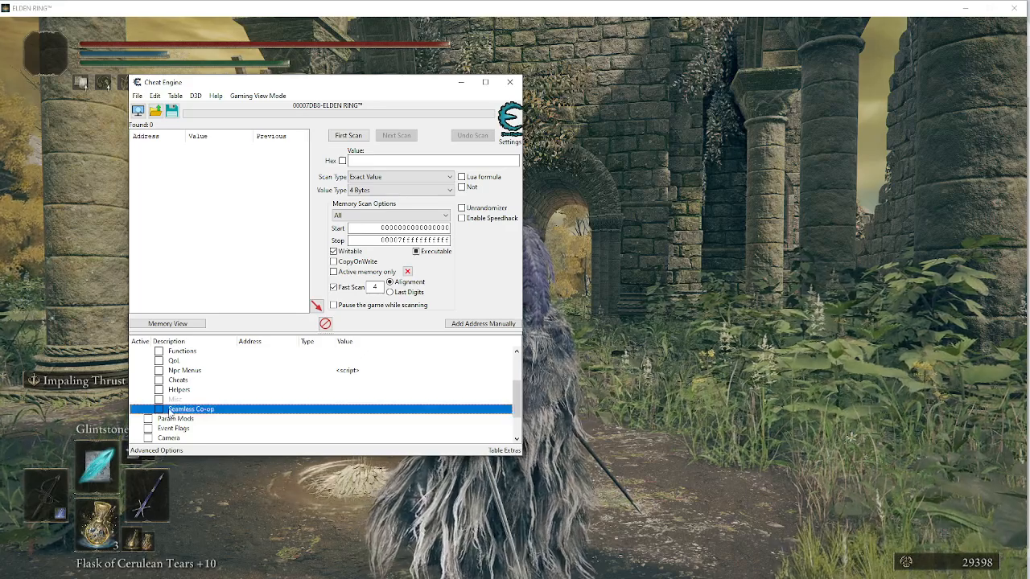
pyautogui.click(149, 409)
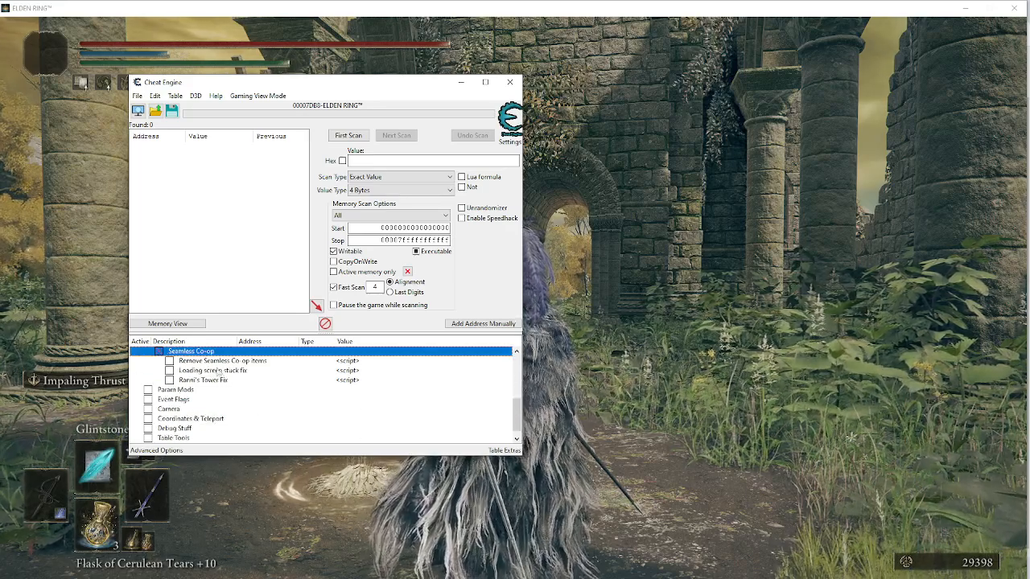
# Tick the Loading screen stuck fix checkbox under Seamless Co-op.
pyautogui.click(225, 370)
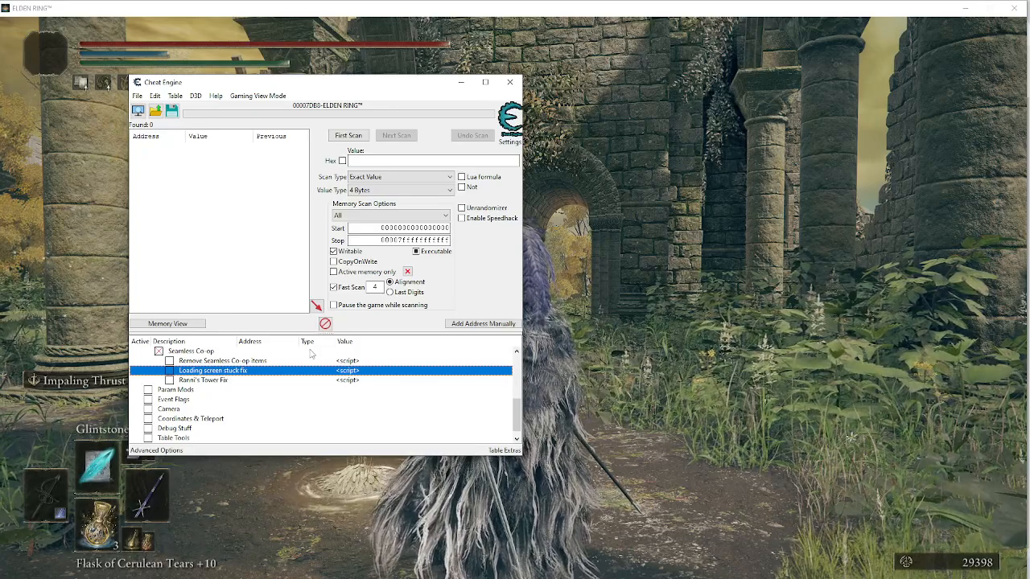
pyautogui.moveTo(495, 272)
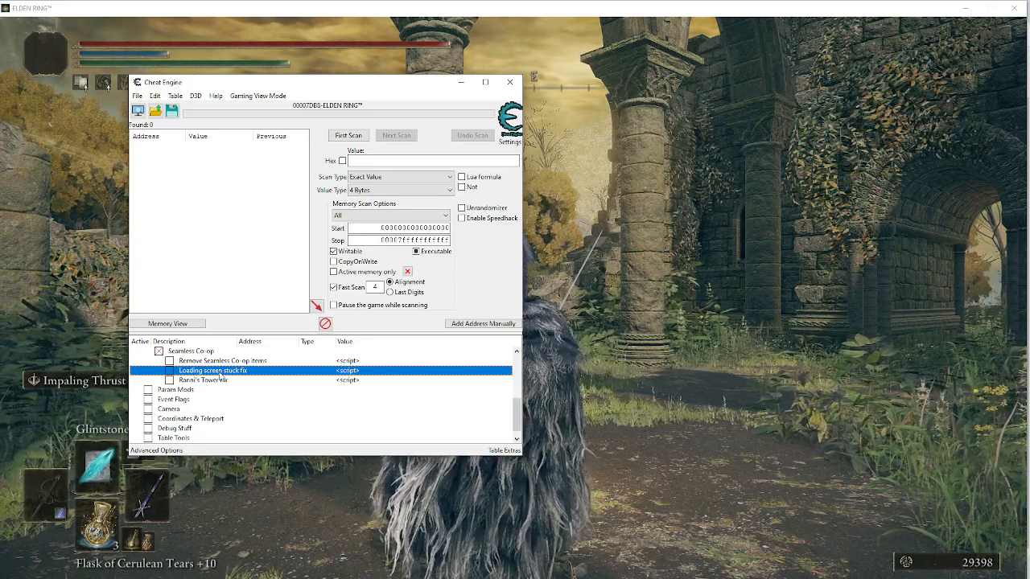
pyautogui.moveTo(235, 200)
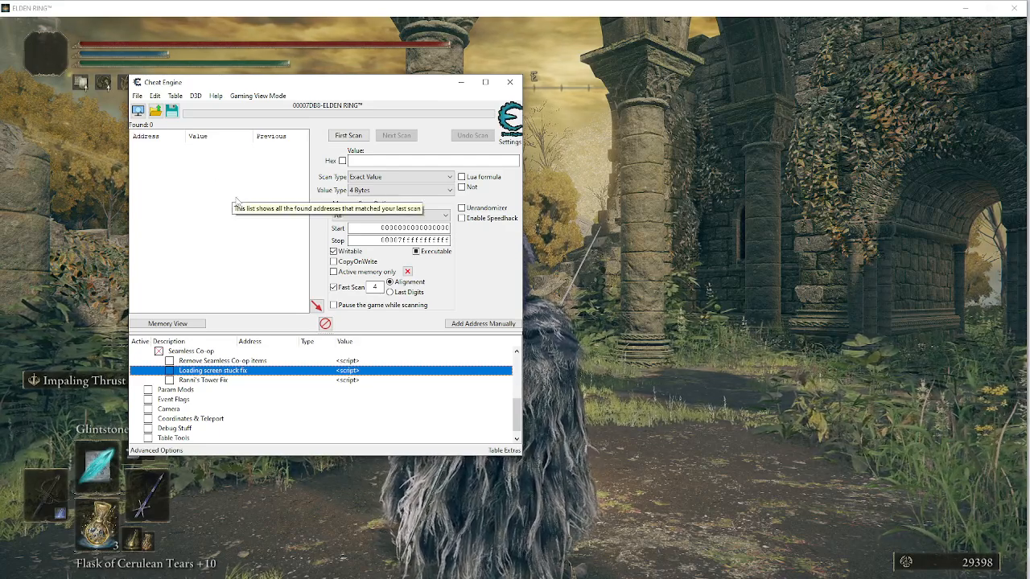